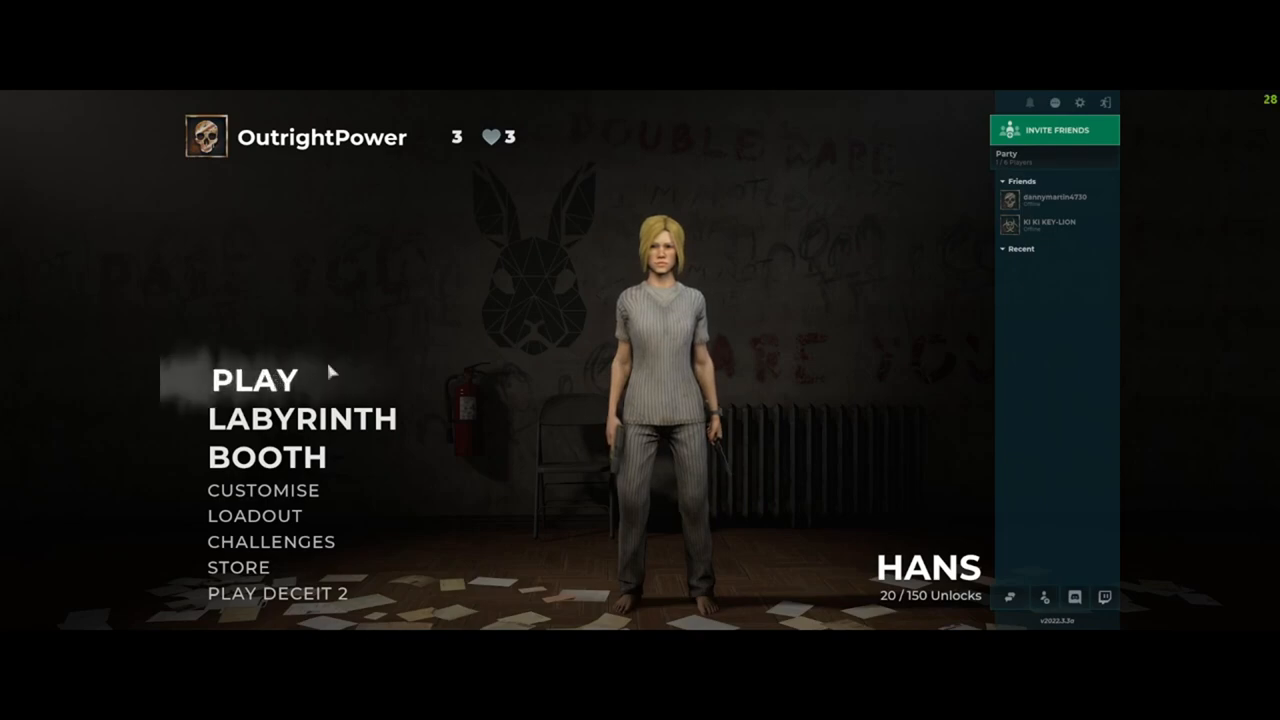
pyautogui.moveTo(460, 312)
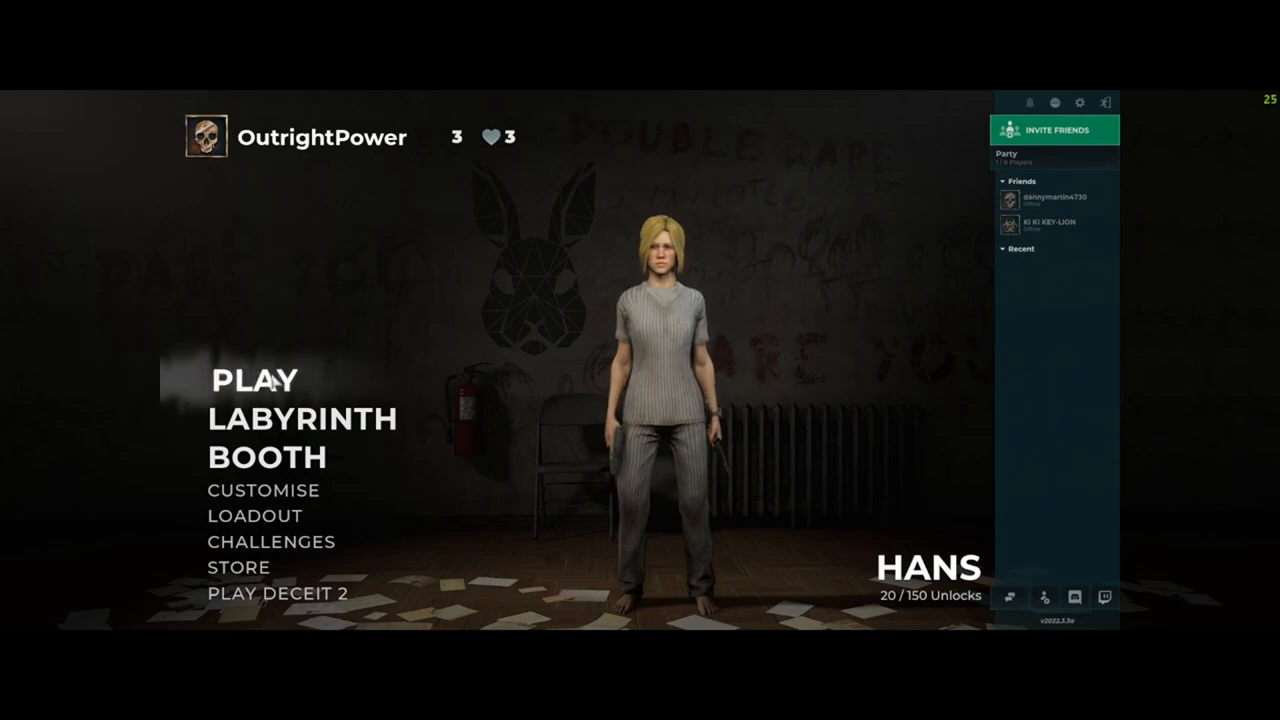
# Choose a server region from the PLAY menu and queue for a Quick Play match
pyautogui.click(252, 380)
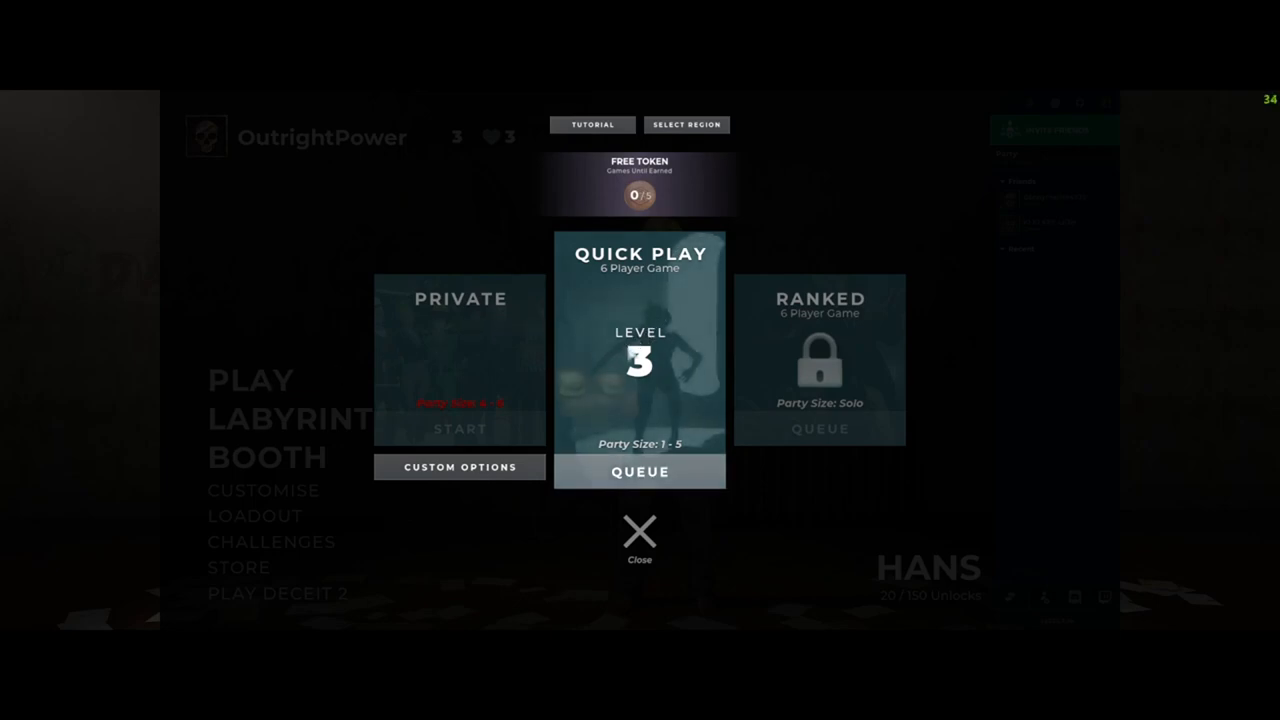
pyautogui.moveTo(668, 296)
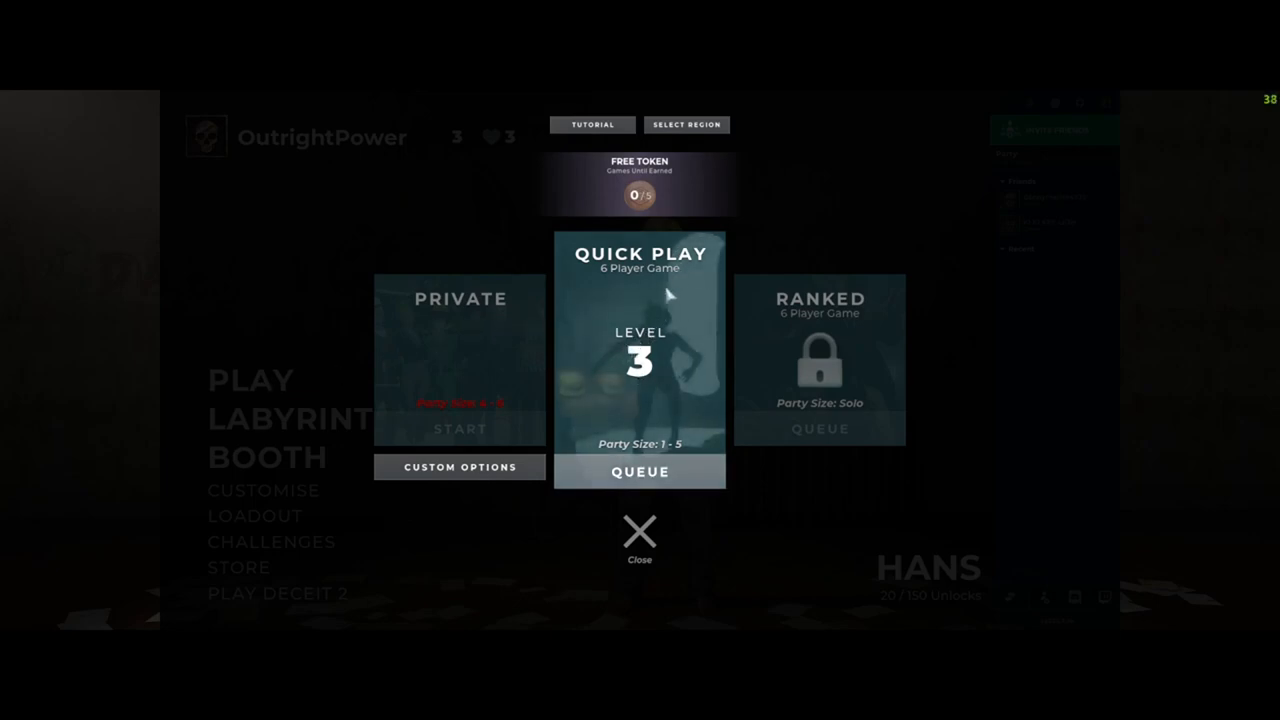
pyautogui.click(686, 124)
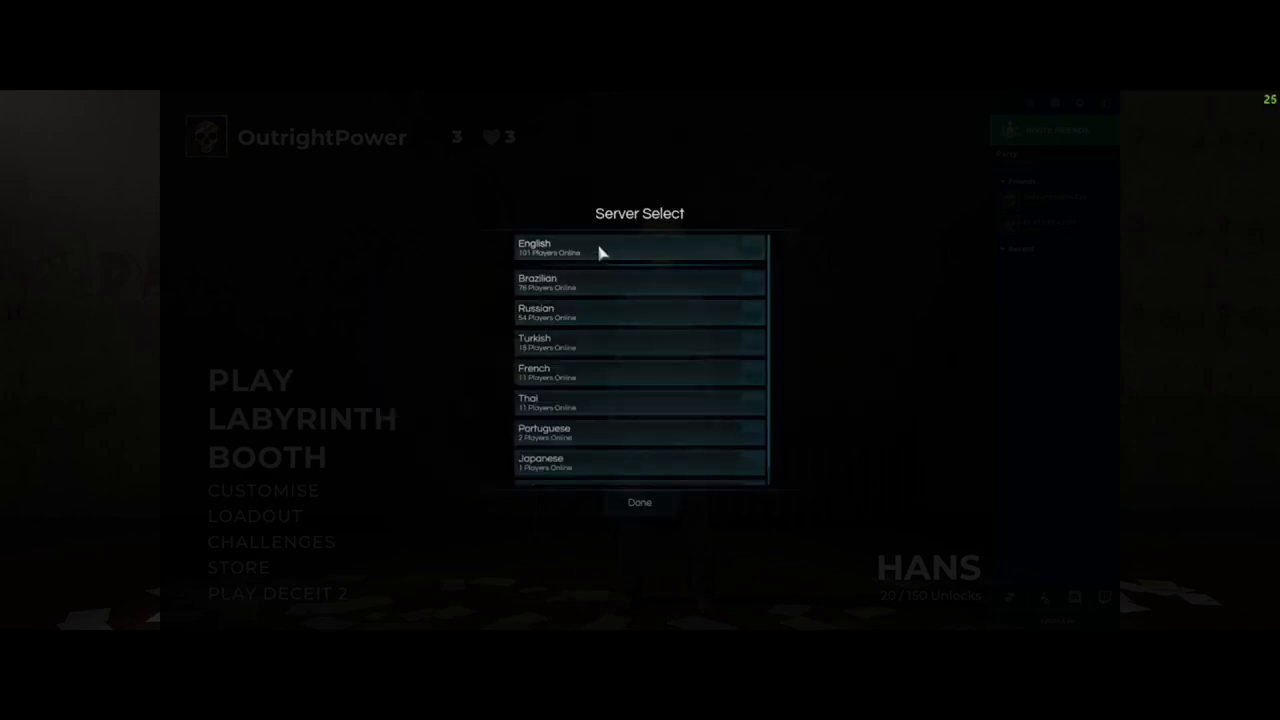
pyautogui.click(640, 502)
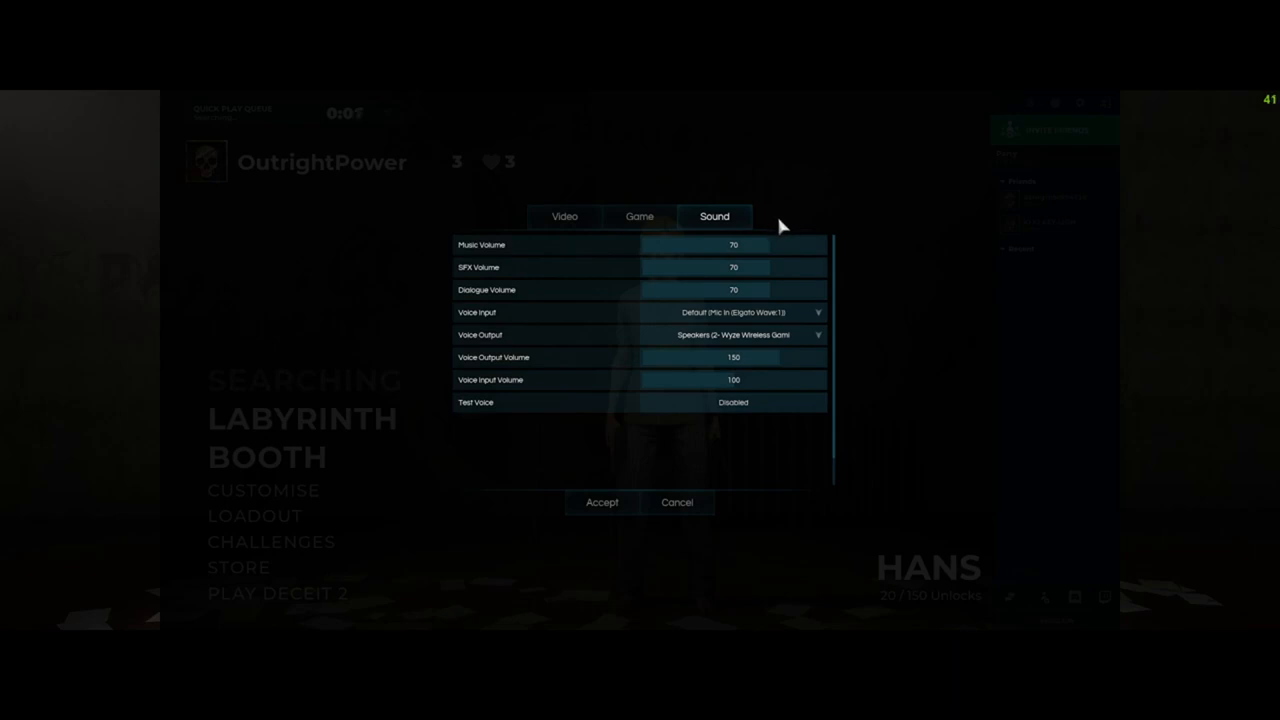
pyautogui.moveTo(768, 232)
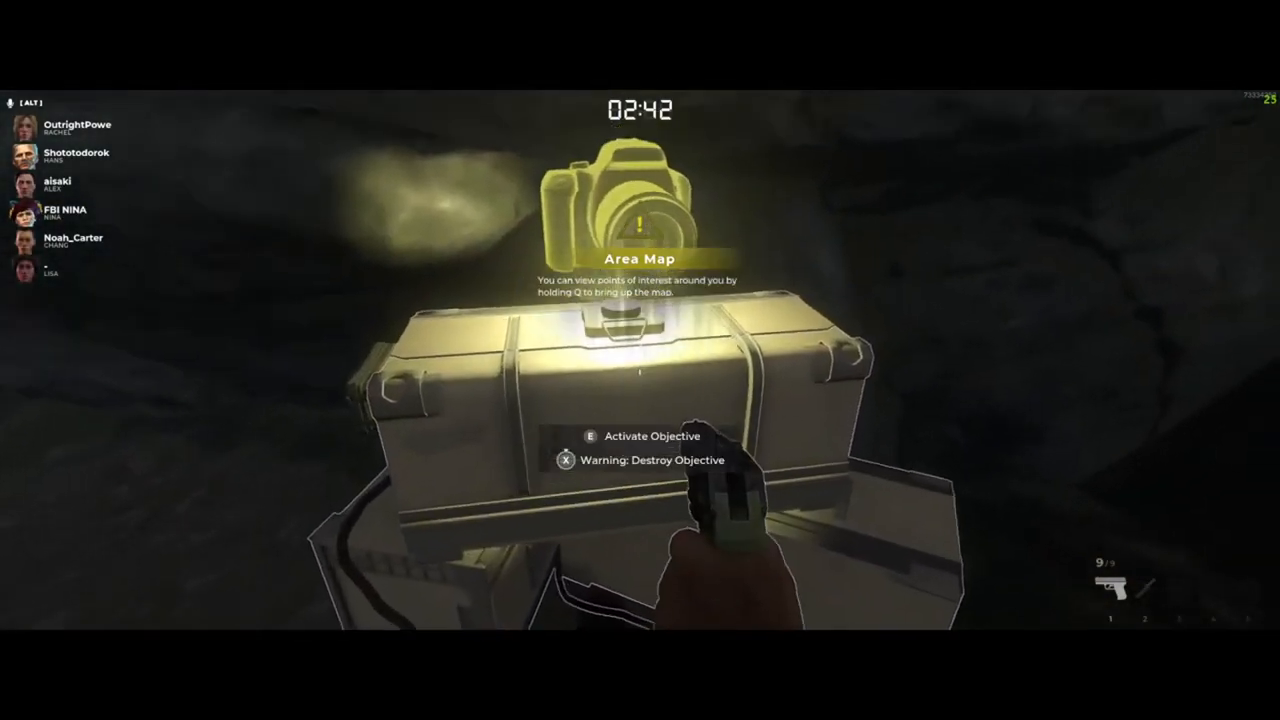
# Interact with the objective crate and head toward the cabin and parked car
pyautogui.press('e')
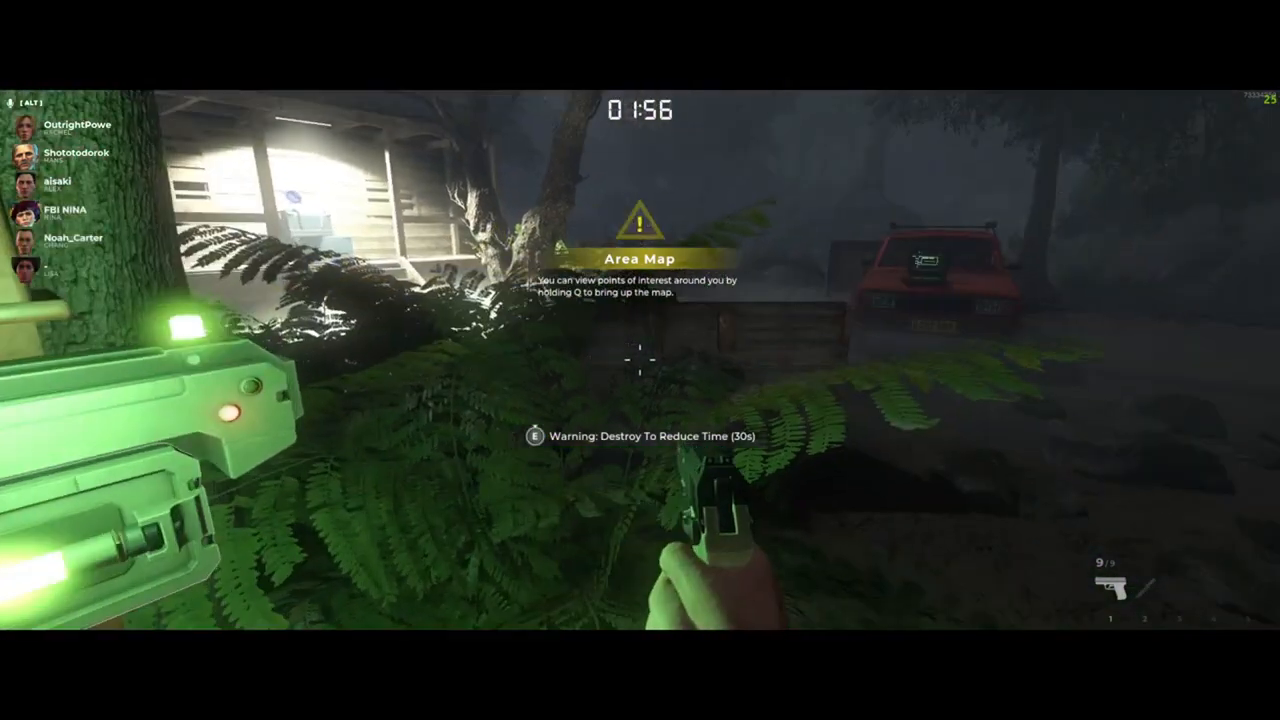
pyautogui.moveTo(640, 360)
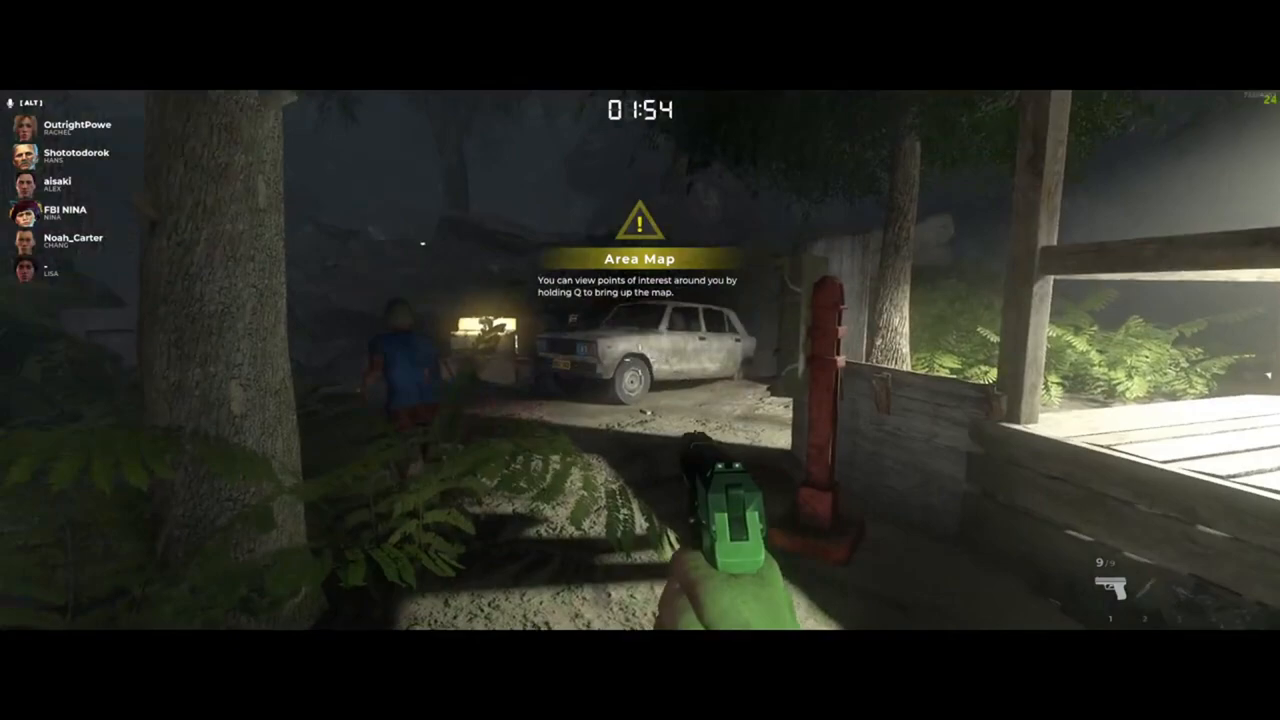